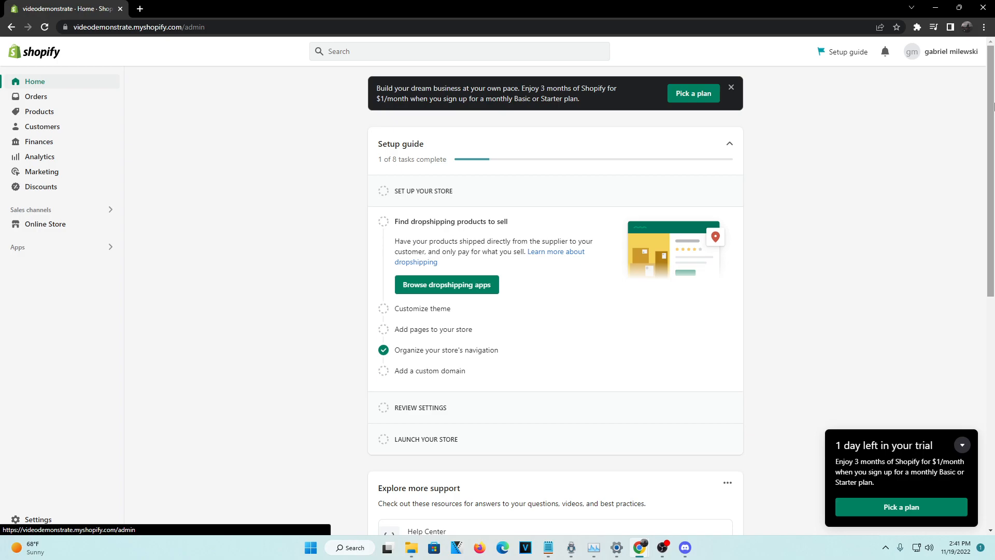
pyautogui.moveTo(522, 231)
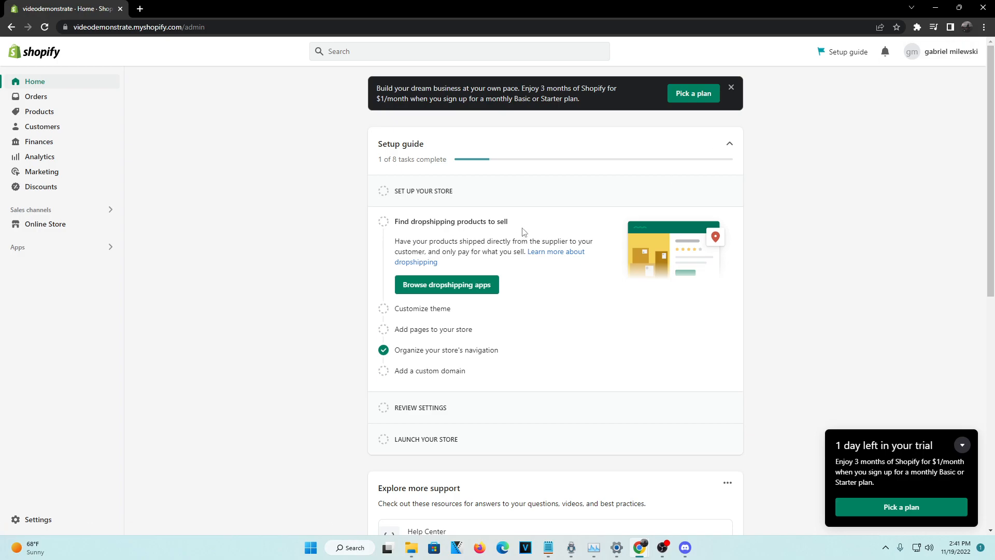
pyautogui.moveTo(295, 163)
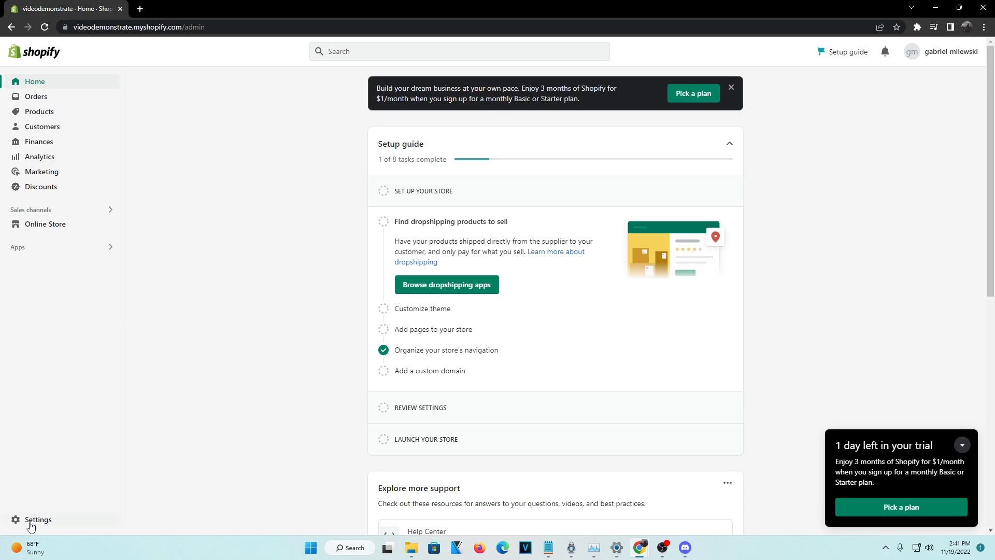
# - Go to Settings > Policies to reach the store's policy pages
pyautogui.click(37, 523)
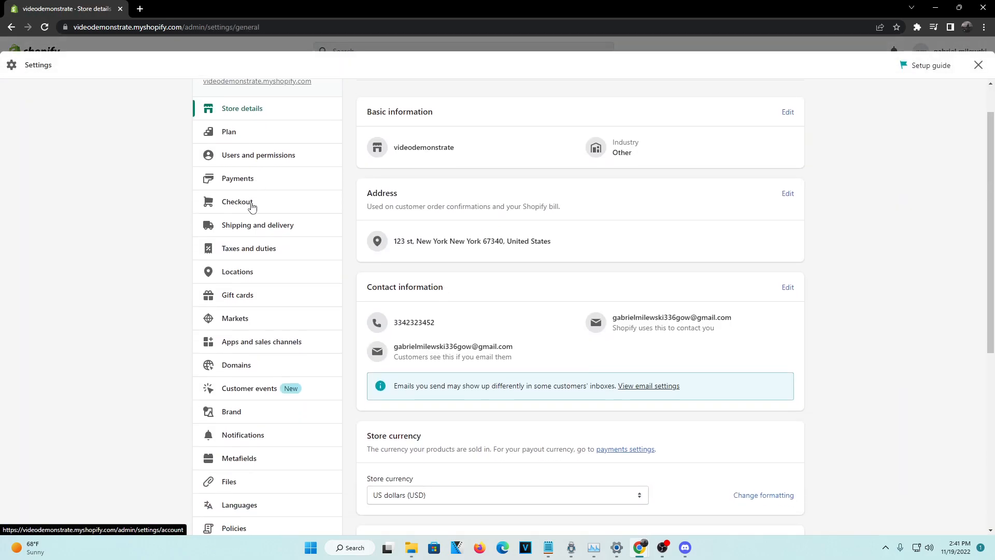
pyautogui.scroll(-3)
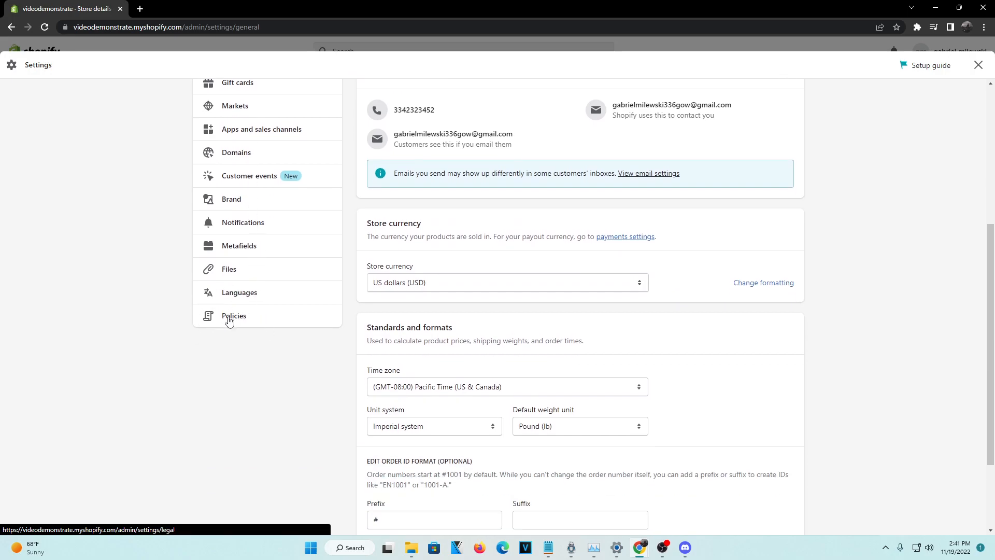
pyautogui.click(233, 315)
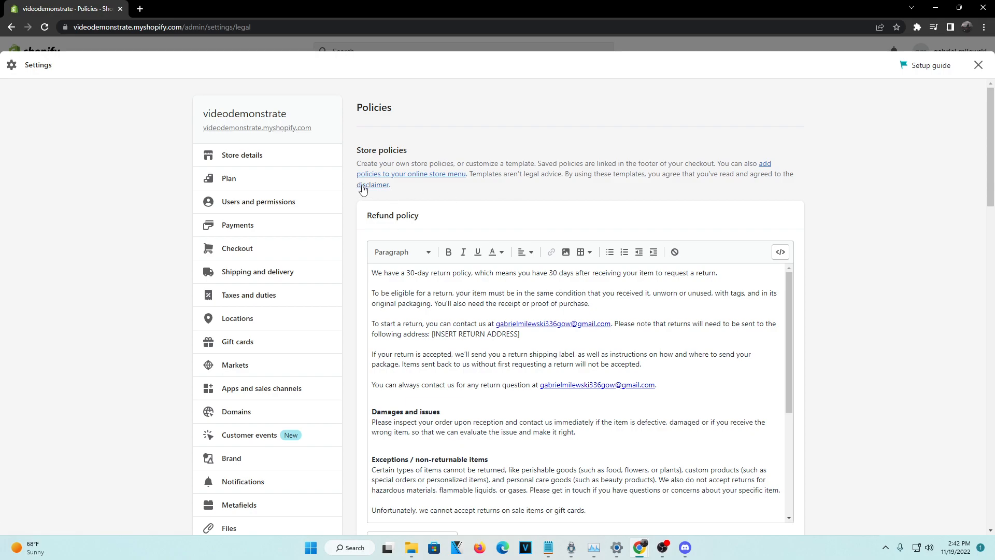
# - Trim the Contact information text to 'contact me here:', save it, and return to the admin home
pyautogui.scroll(-3)
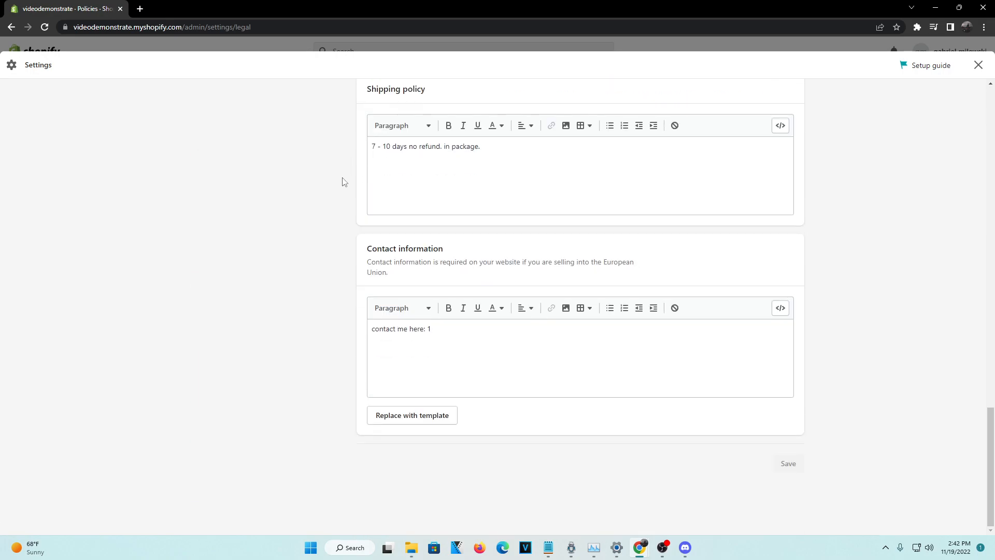
pyautogui.moveTo(489, 346)
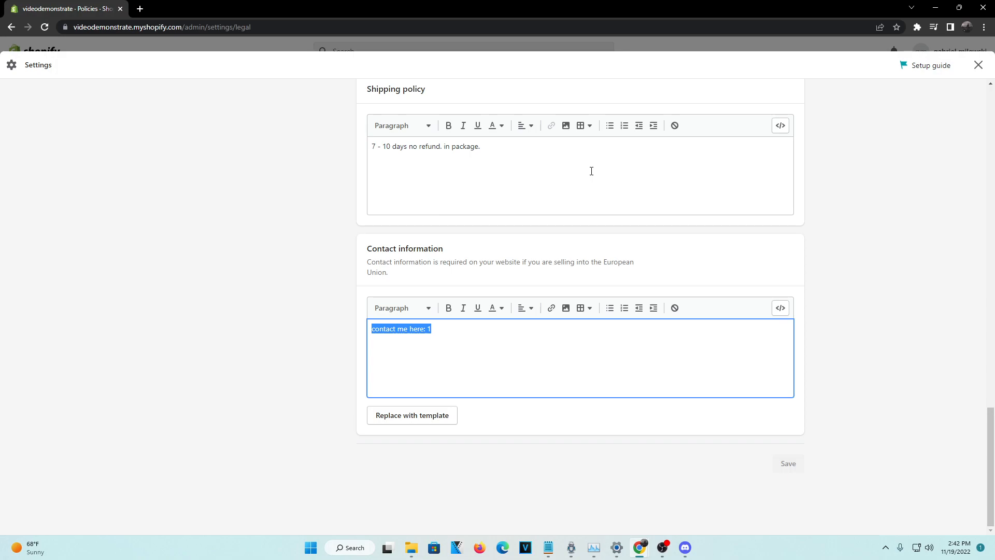
pyautogui.moveTo(593, 148)
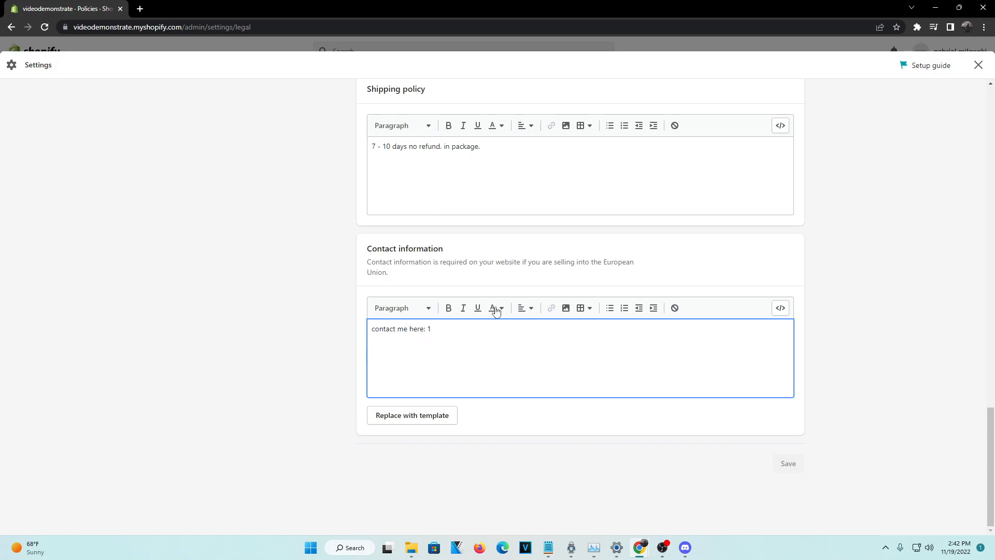
pyautogui.press('Backspace')
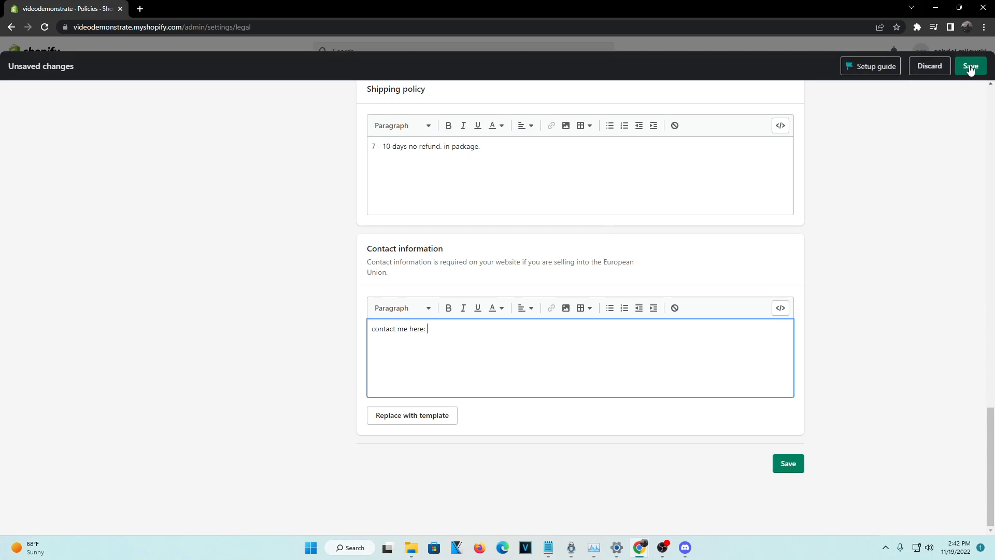
pyautogui.click(970, 66)
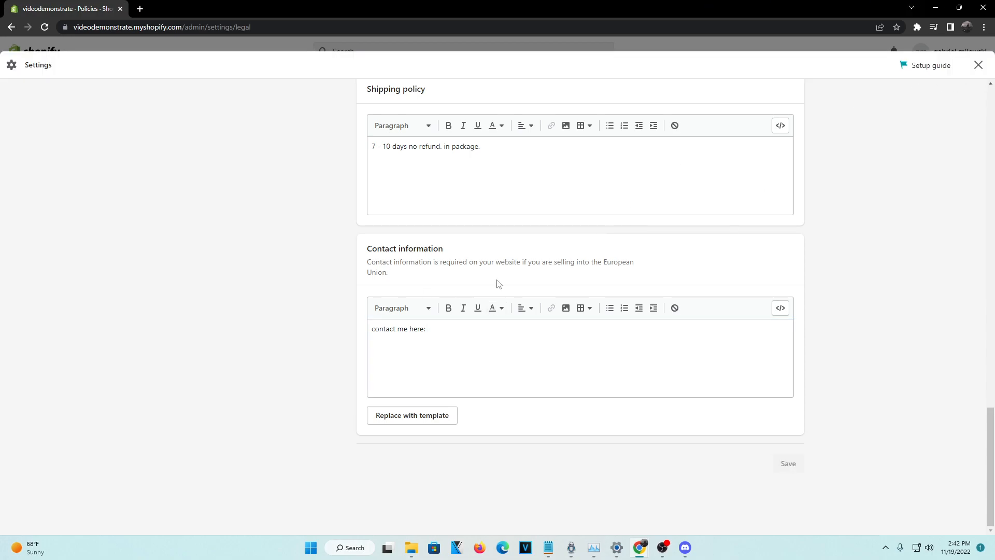
pyautogui.click(787, 463)
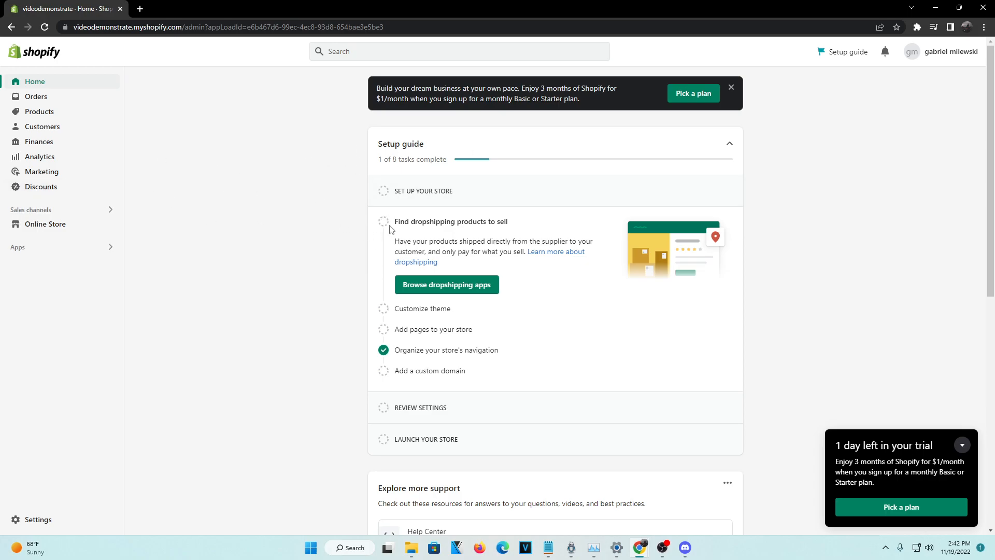
# - Go to Online Store > Navigation and open the Main menu listing Home and Catalog
pyautogui.click(45, 224)
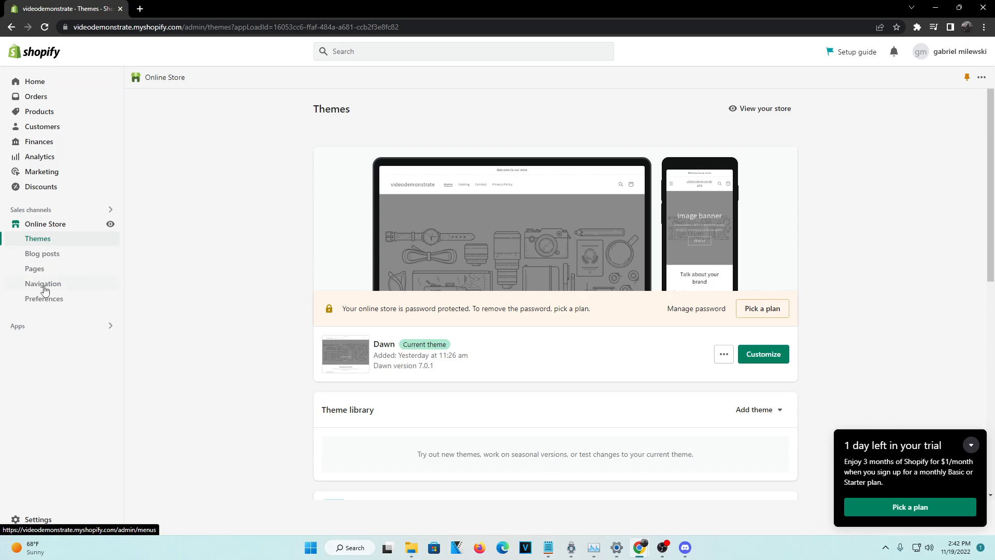
pyautogui.click(43, 284)
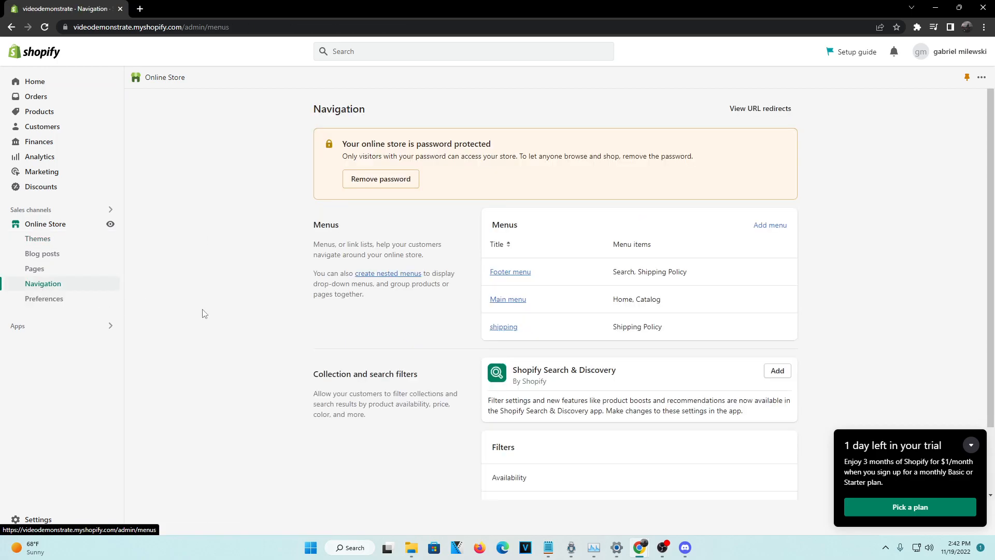
pyautogui.moveTo(529, 253)
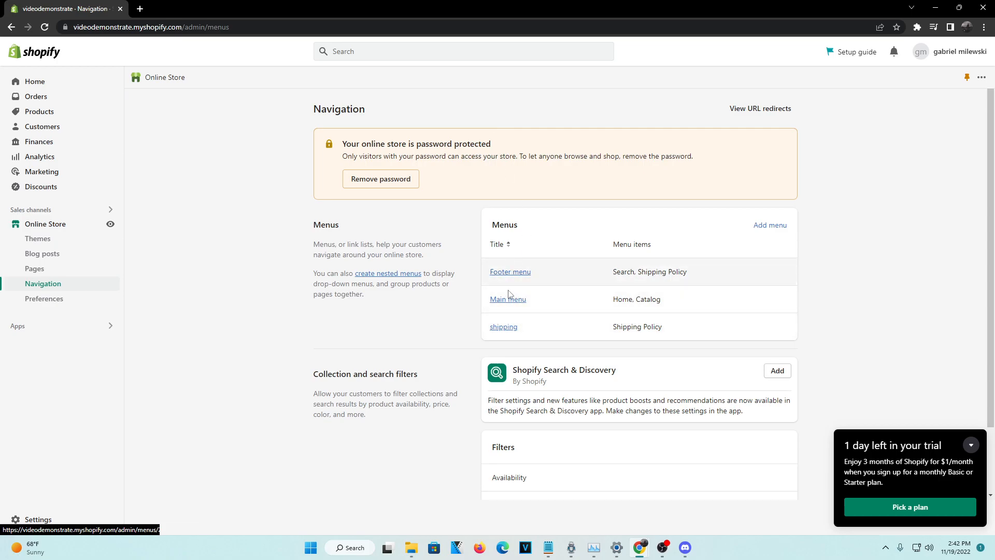
pyautogui.scroll(-3)
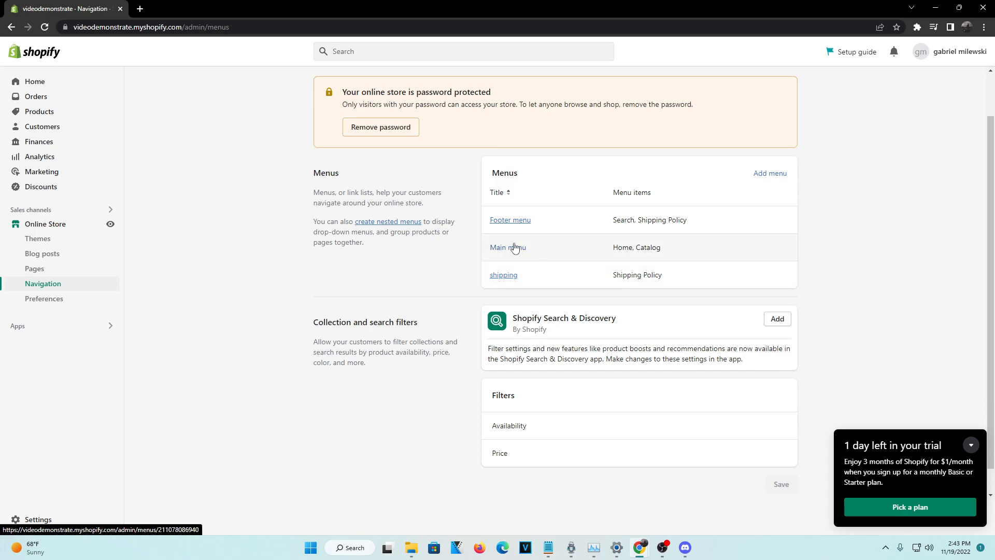
pyautogui.moveTo(516, 219)
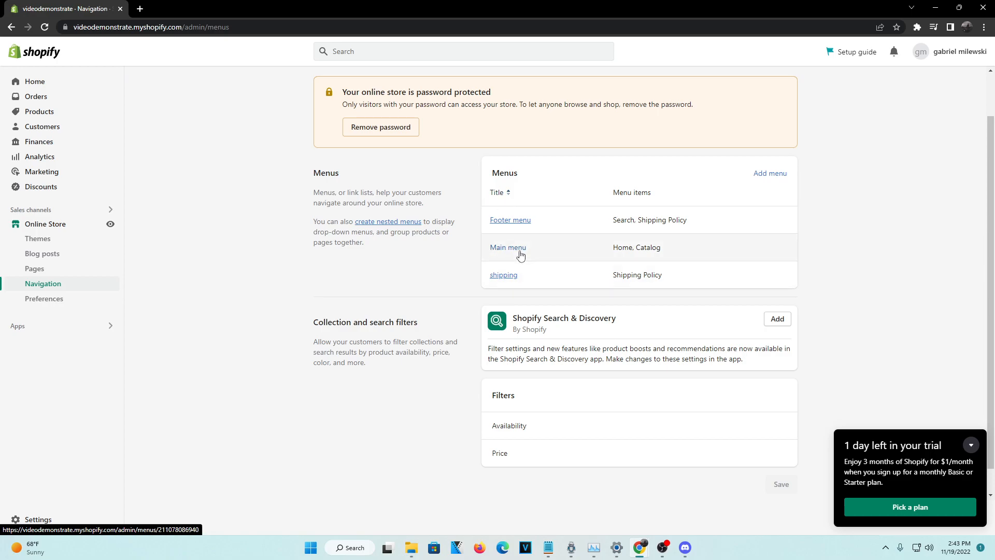
pyautogui.click(508, 246)
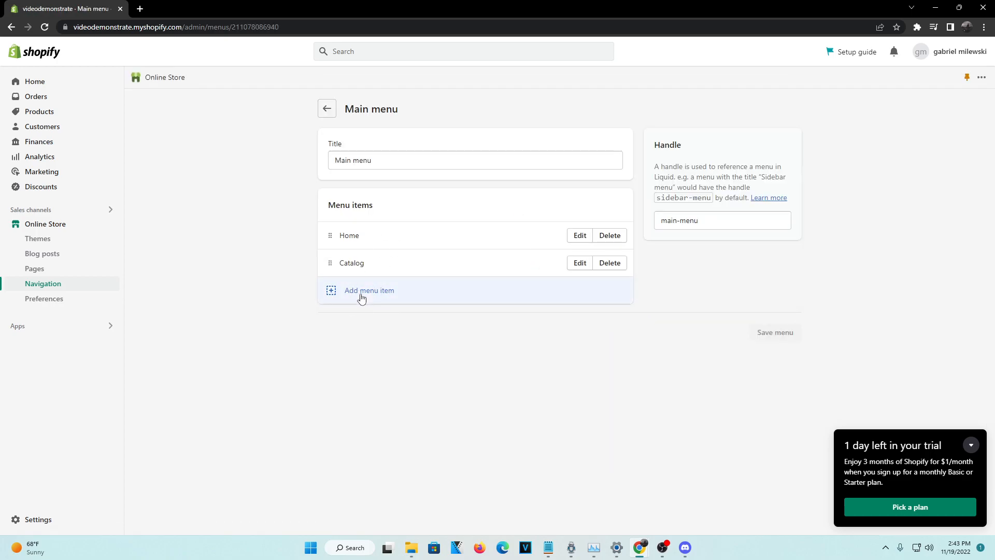
# - Add a menu item linked to Policies > Contact Information and save the Main menu
pyautogui.click(368, 290)
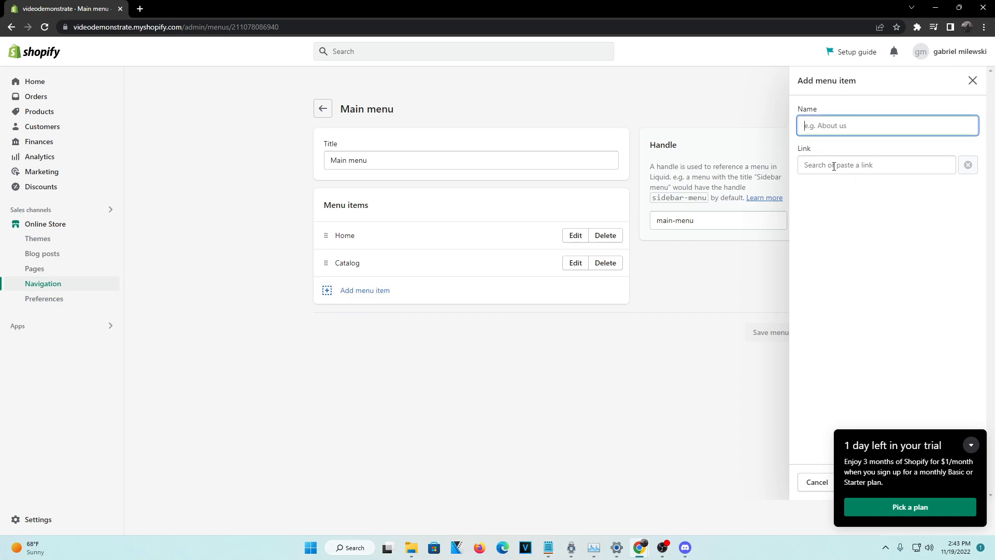
pyautogui.click(875, 165)
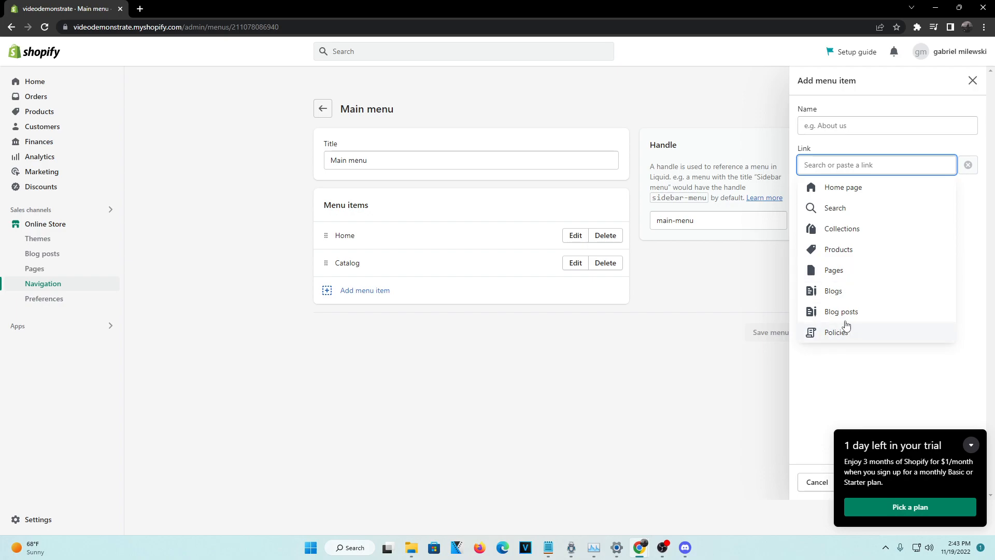
pyautogui.click(835, 331)
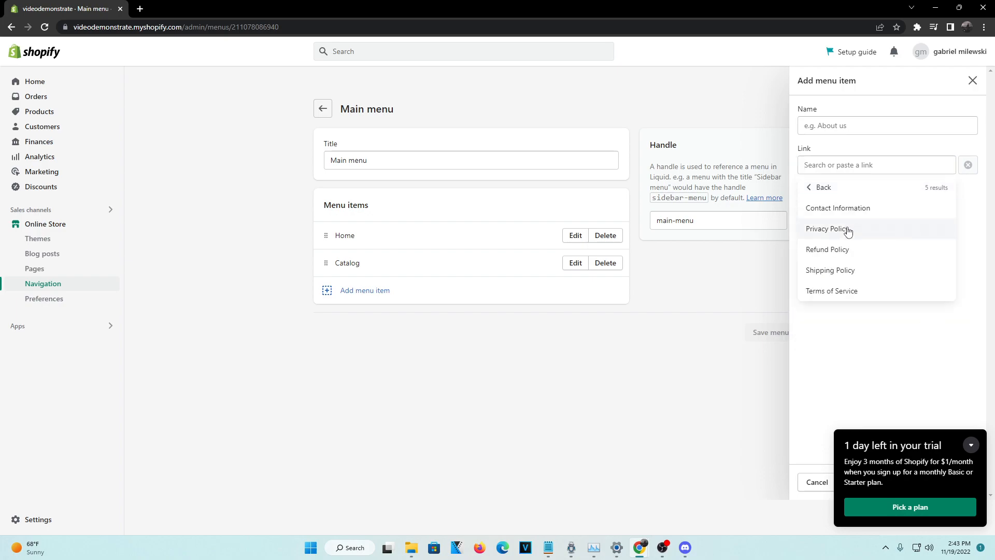
pyautogui.click(838, 208)
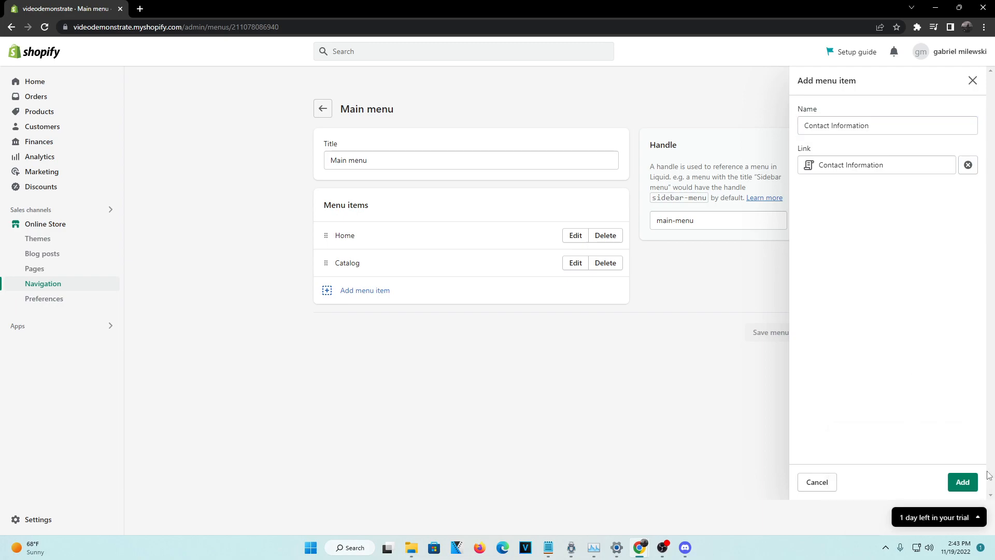
pyautogui.click(962, 482)
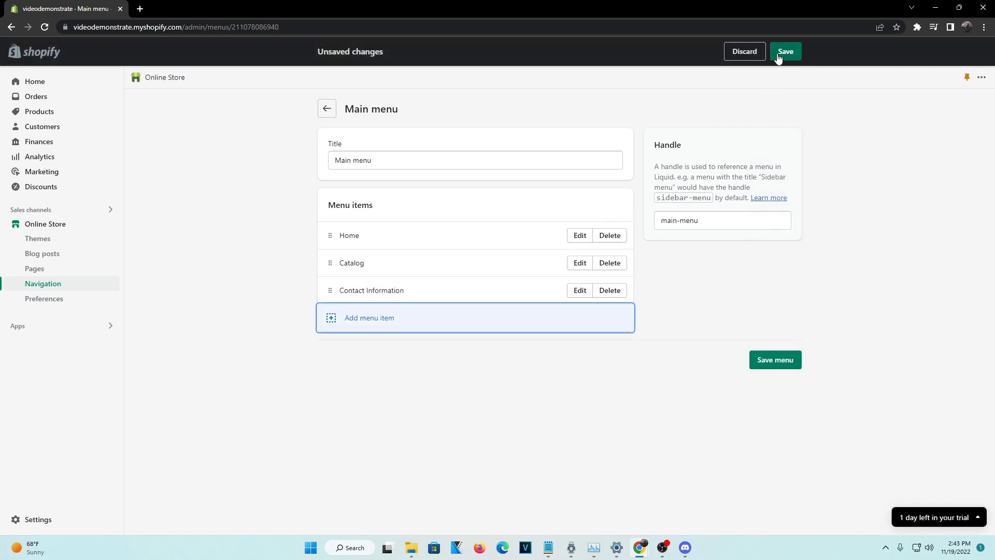
pyautogui.click(786, 52)
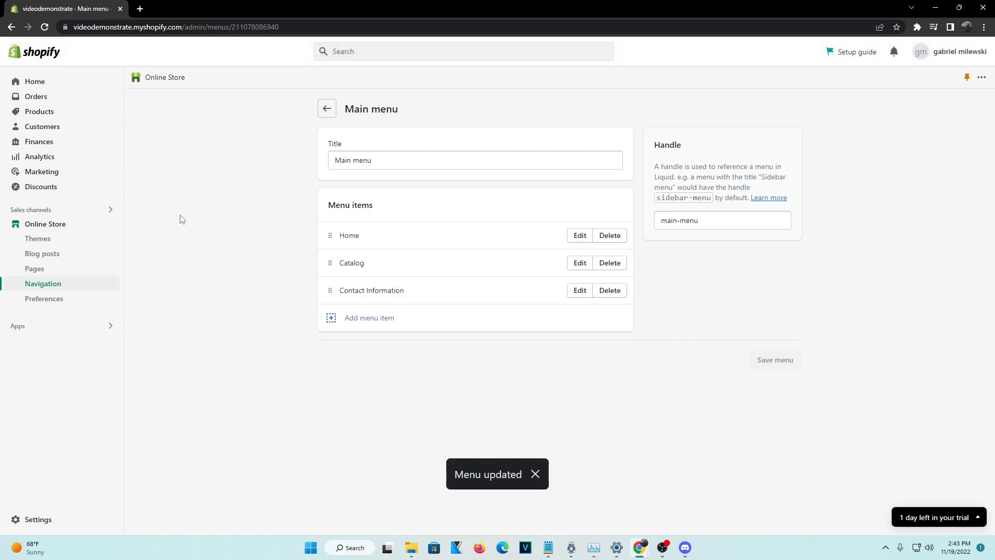
pyautogui.moveTo(38, 238)
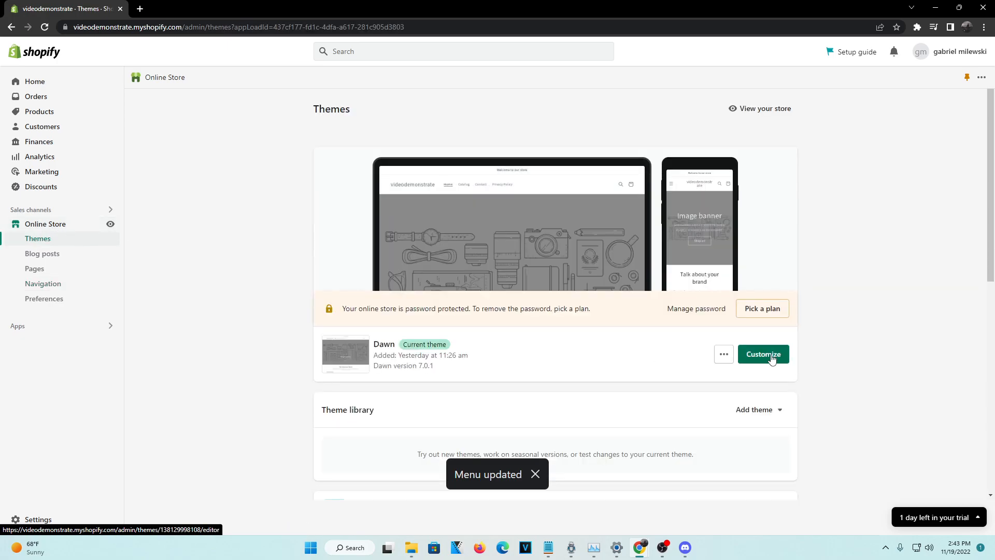
# - Customize the Dawn theme and follow the header's Contact Information link to the policy page
pyautogui.click(762, 353)
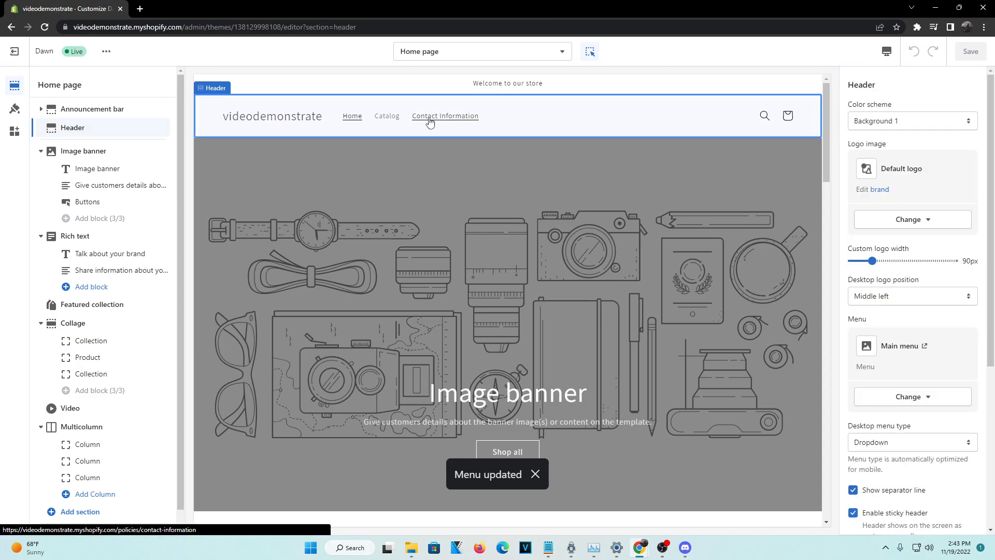
pyautogui.moveTo(456, 113)
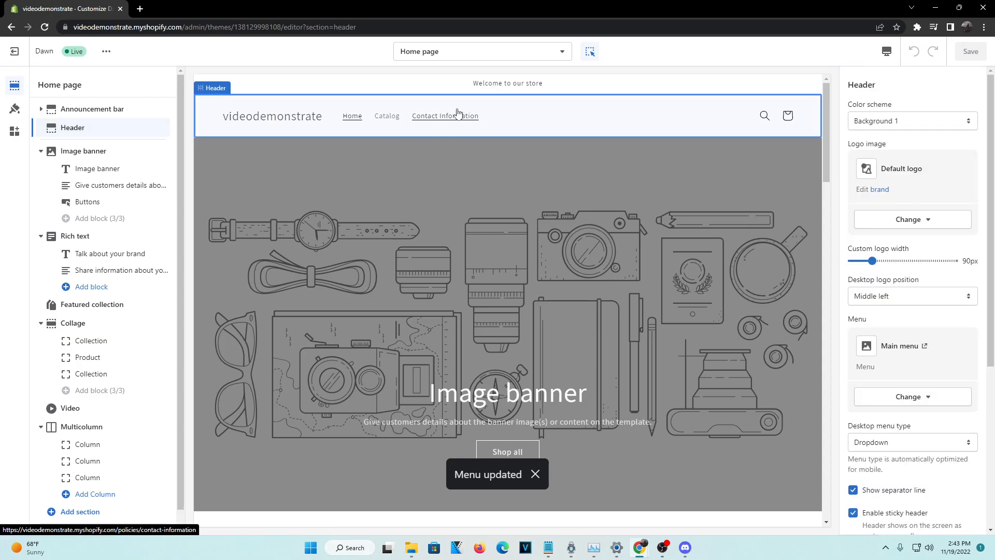
pyautogui.click(449, 115)
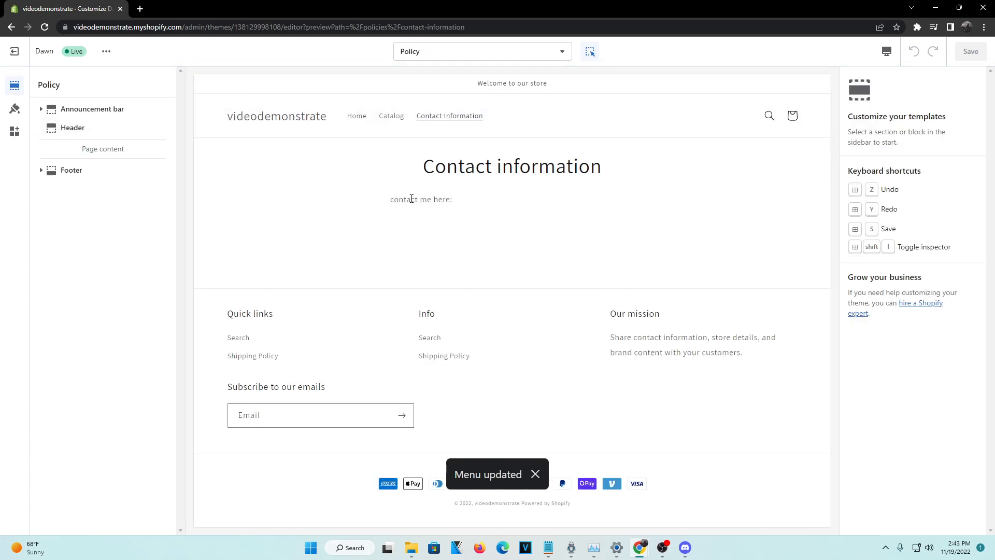
pyautogui.moveTo(485, 205)
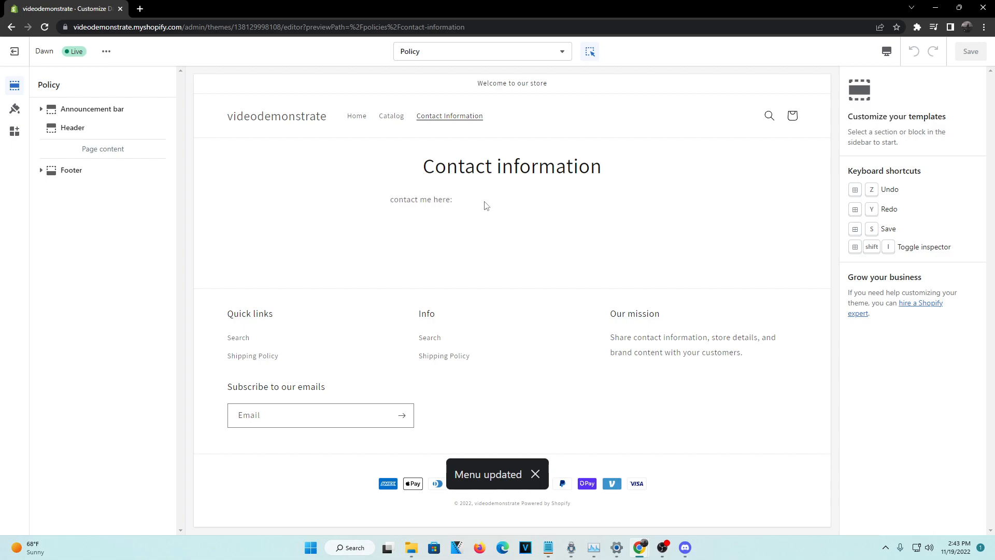